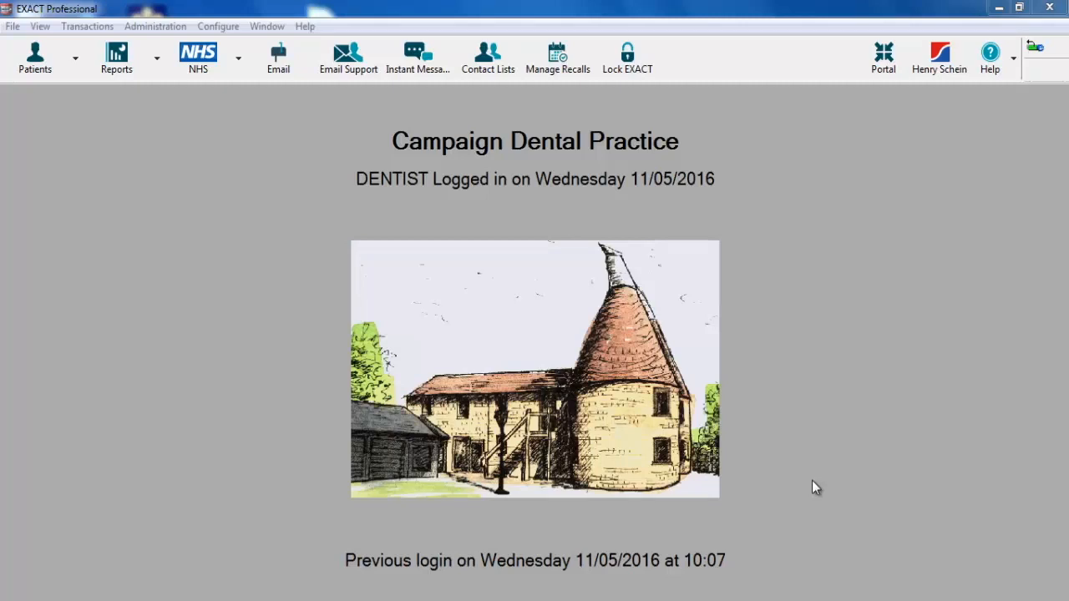
{"action": "mouse_move", "coordinate": [189, 152]}
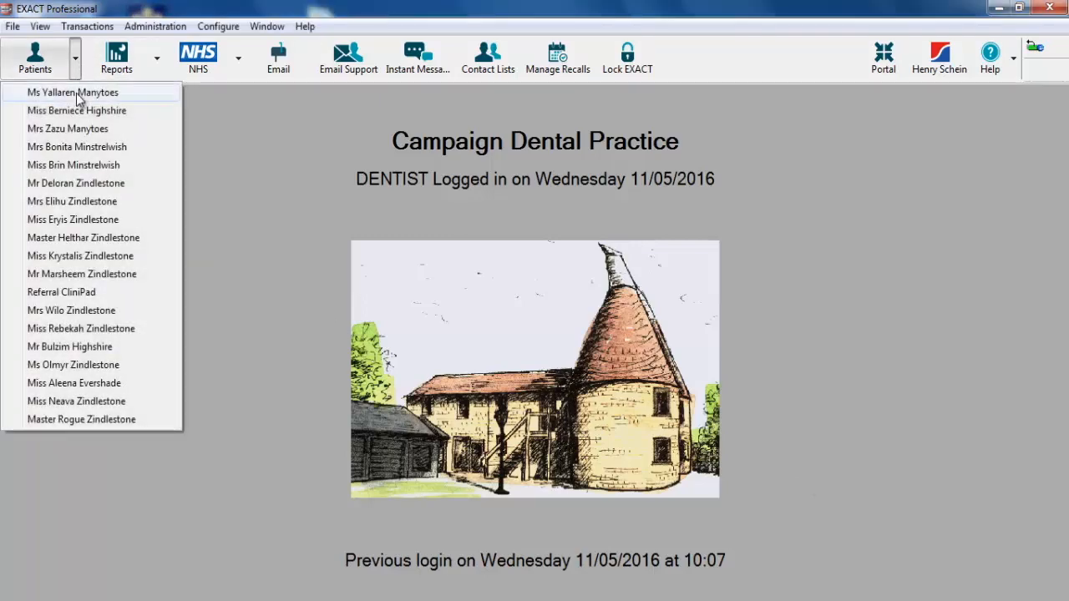
Open the first recently seen patient's dental chart from the Patients dropdown.
{"action": "left_click", "coordinate": [73, 92]}
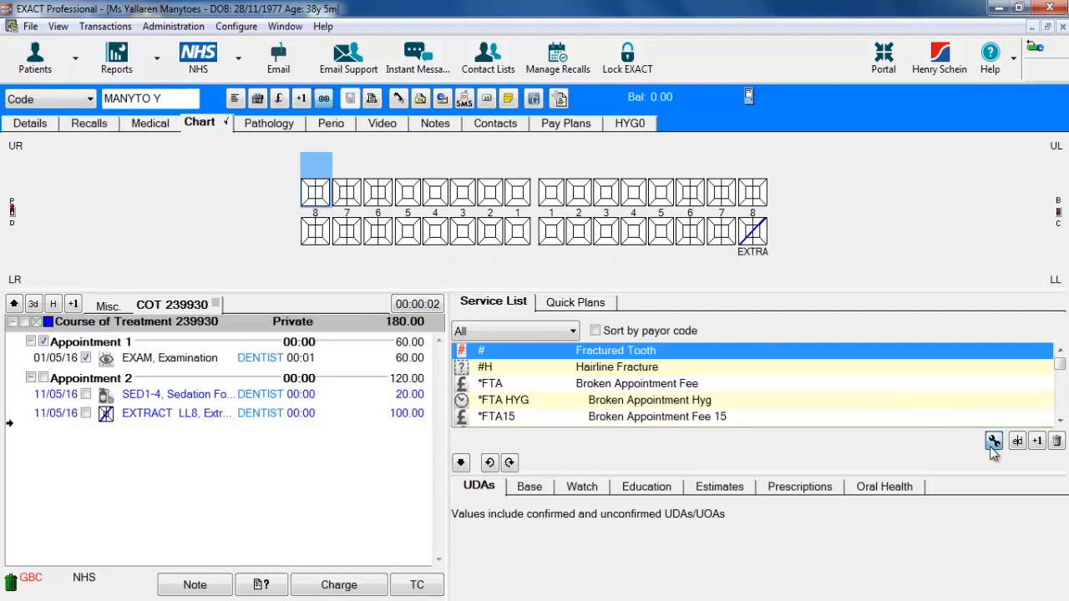
Enable the Consents activity tab through the service list setup and view its empty list.
{"action": "left_click", "coordinate": [993, 441]}
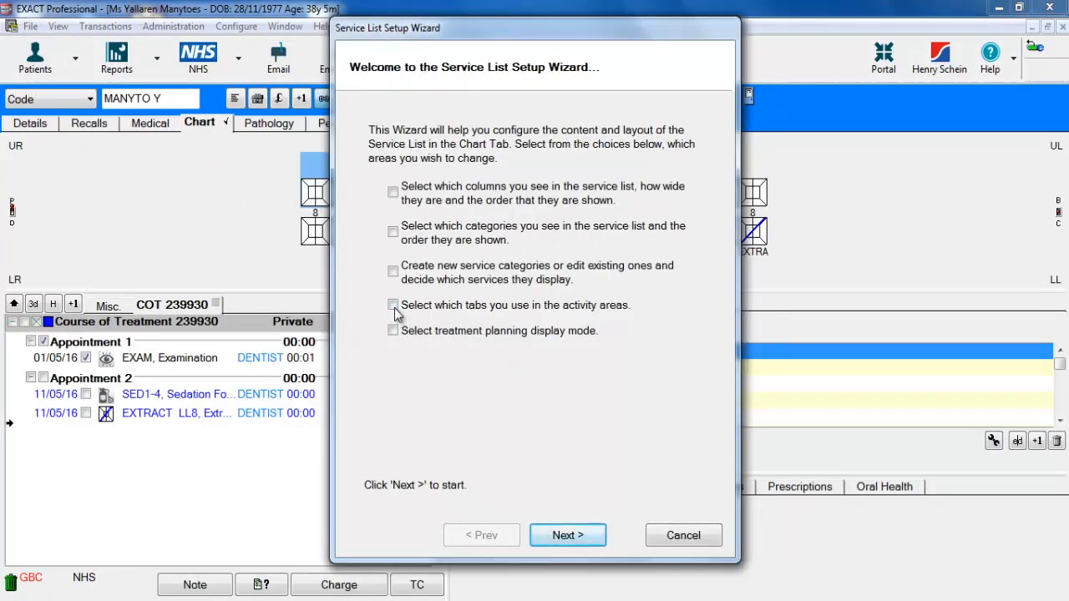
{"action": "left_click", "coordinate": [392, 305]}
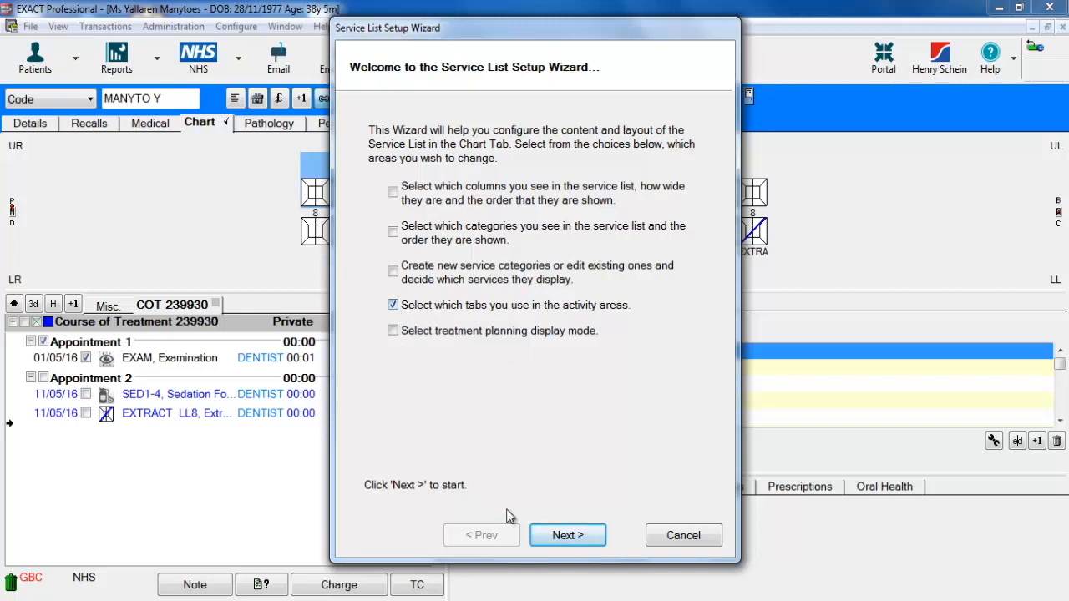
{"action": "left_click", "coordinate": [567, 535]}
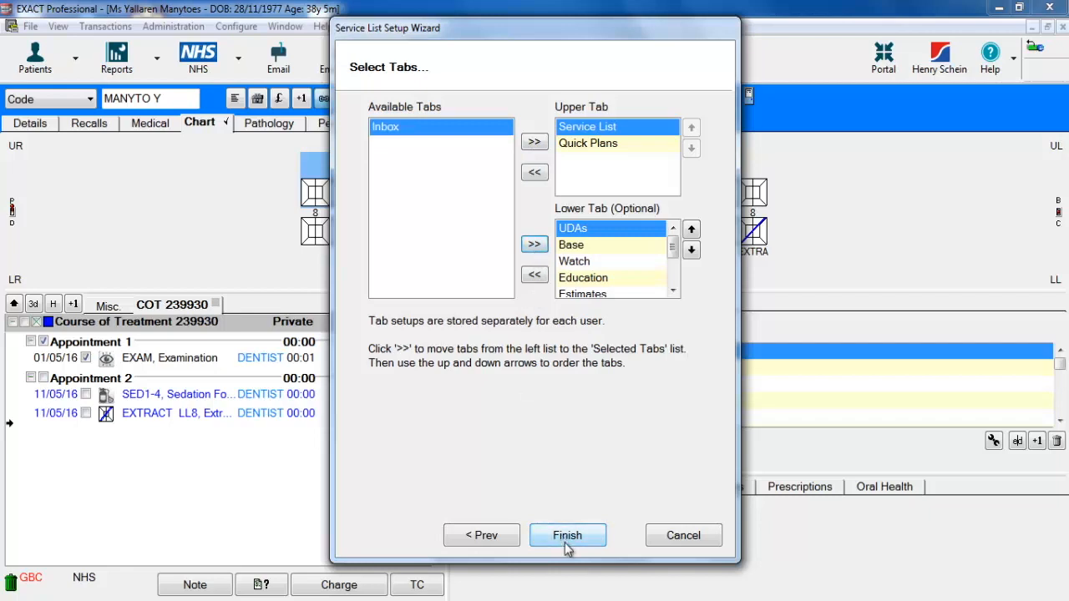
{"action": "left_click", "coordinate": [567, 535]}
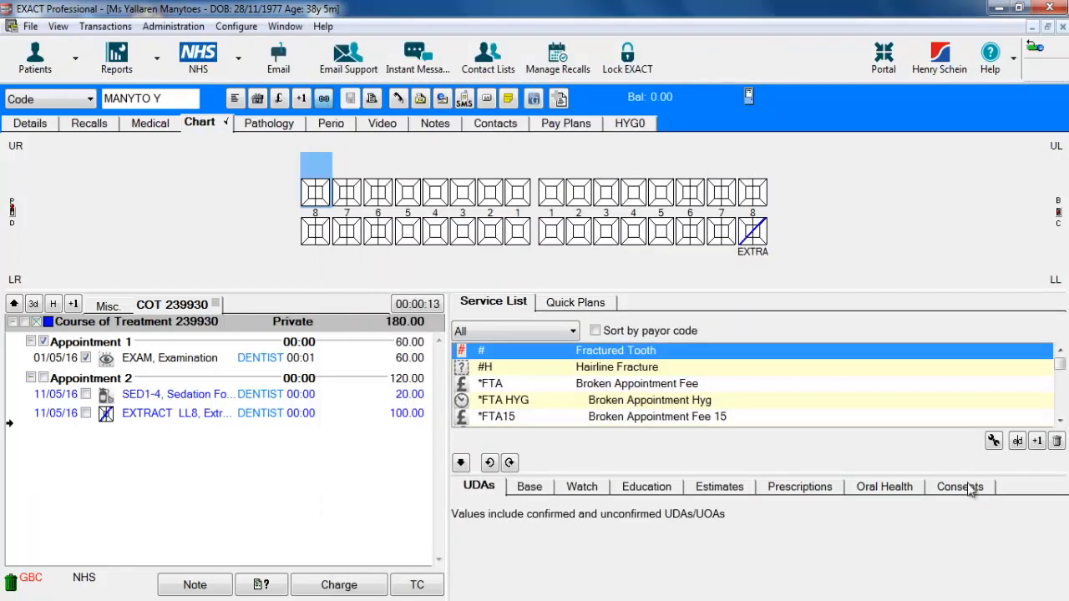
{"action": "left_click", "coordinate": [959, 486]}
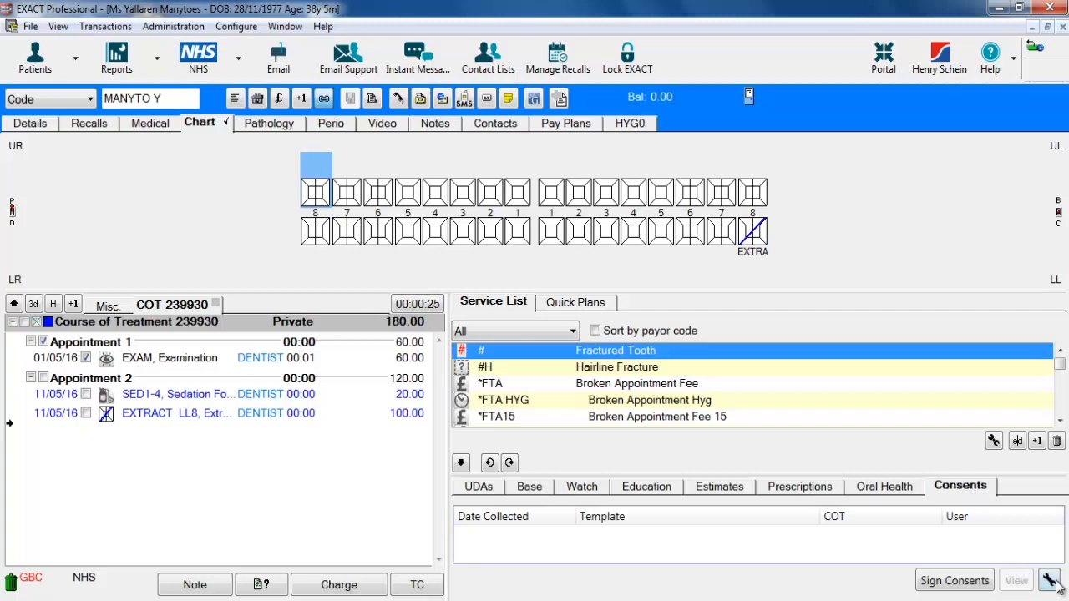
Save a new consent template named 'Extraction' with 'I herby' consent wording.
{"action": "left_click", "coordinate": [1054, 580]}
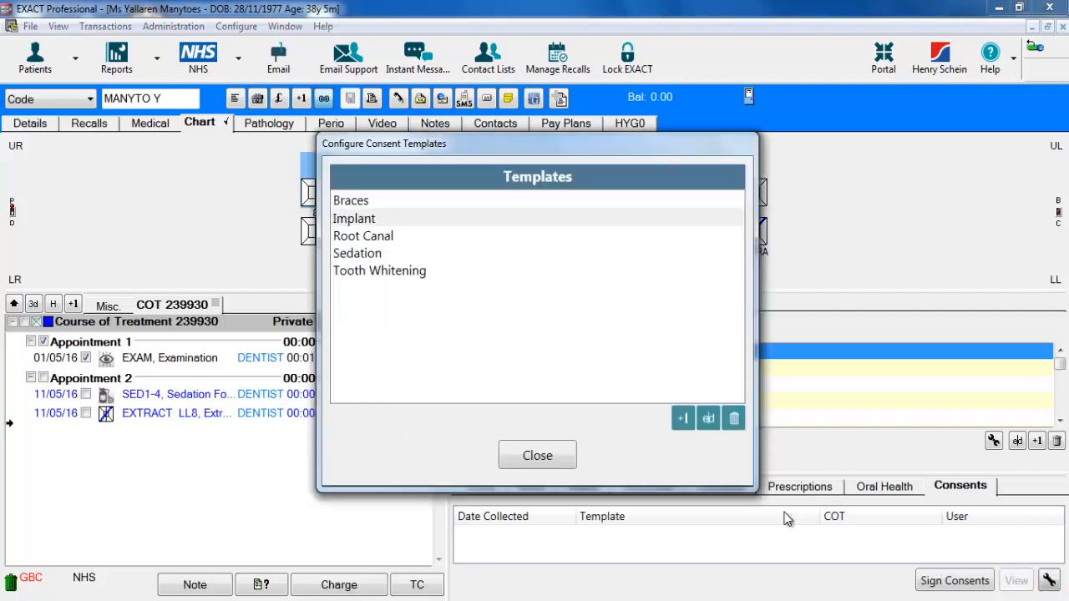
{"action": "mouse_move", "coordinate": [517, 418]}
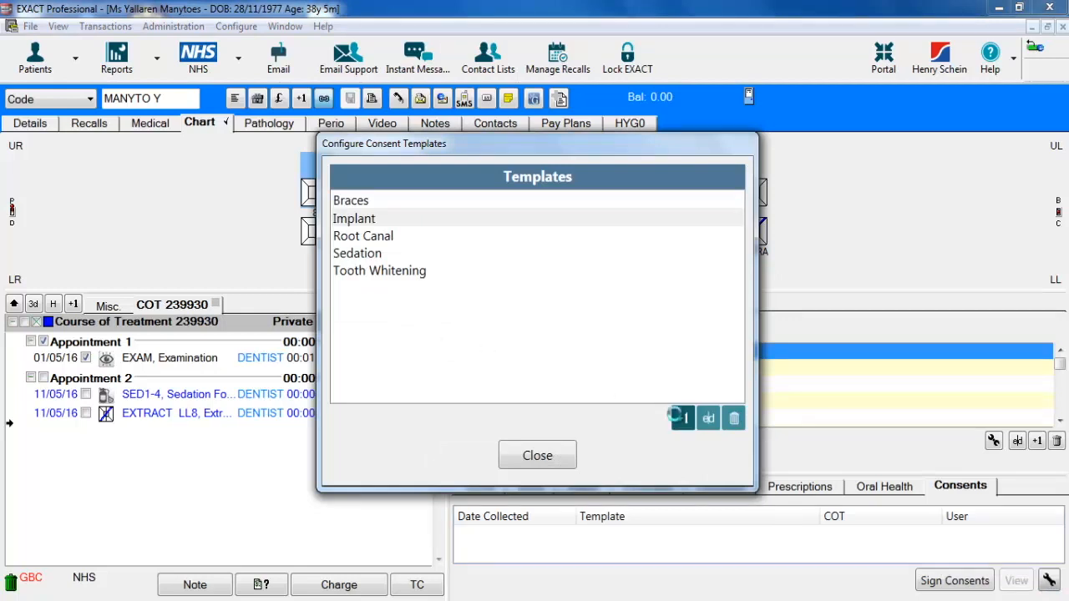
{"action": "left_click", "coordinate": [682, 418]}
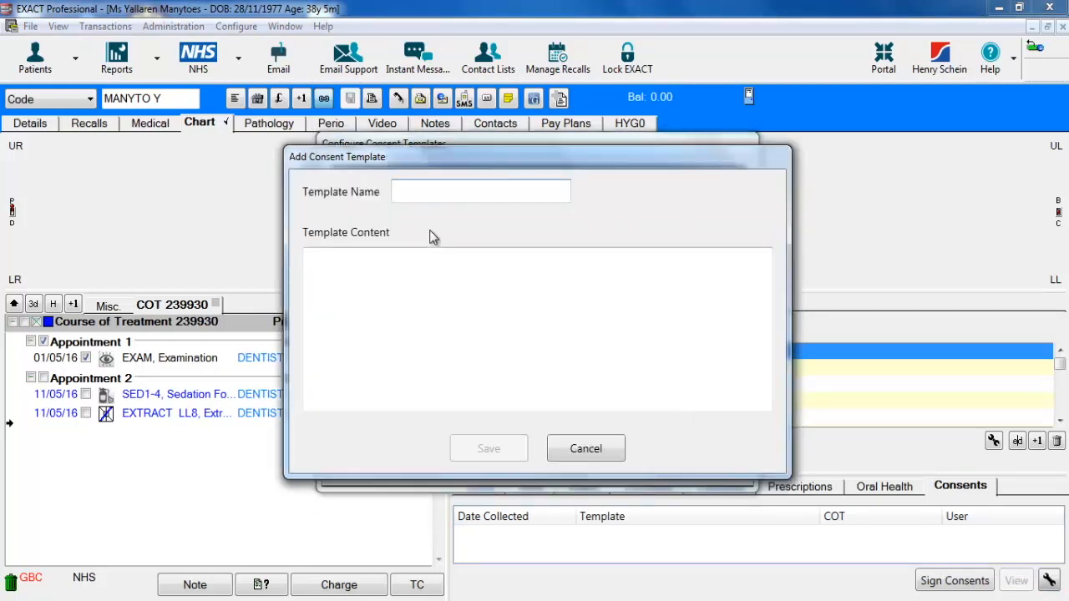
{"action": "type", "text": "Extract"}
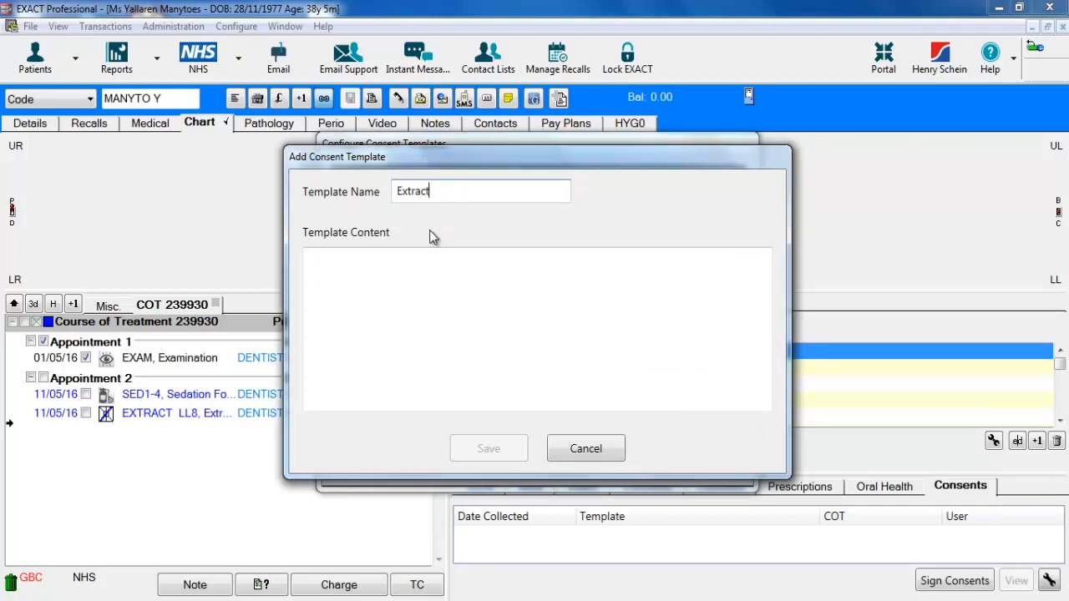
{"action": "type", "text": "ion"}
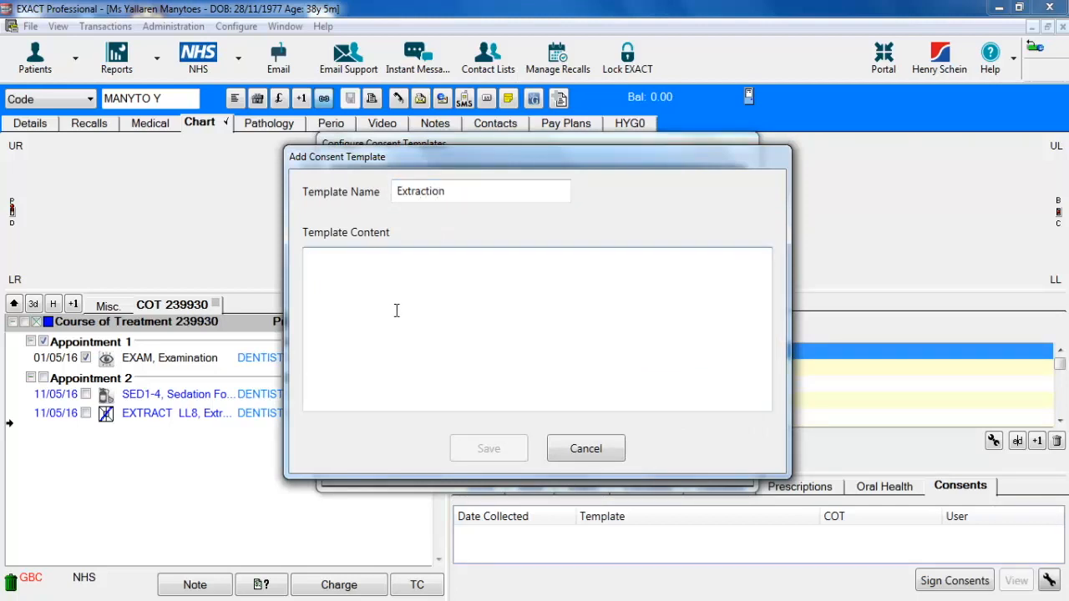
{"action": "type", "text": "I herby consent to the Extraction treatment. I understand the risks of this treatment"}
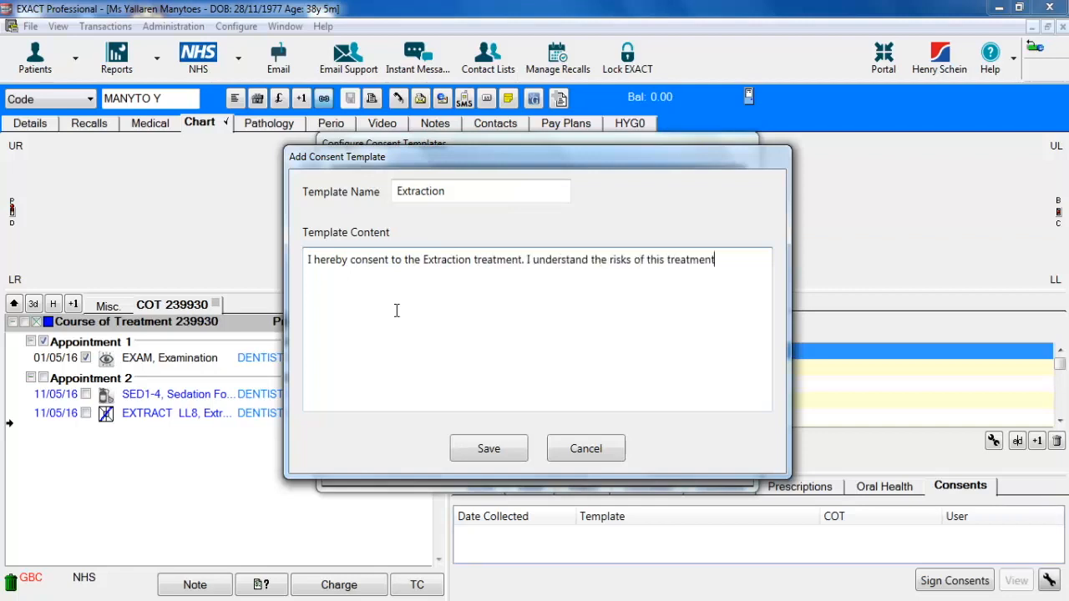
{"action": "left_click", "coordinate": [488, 449]}
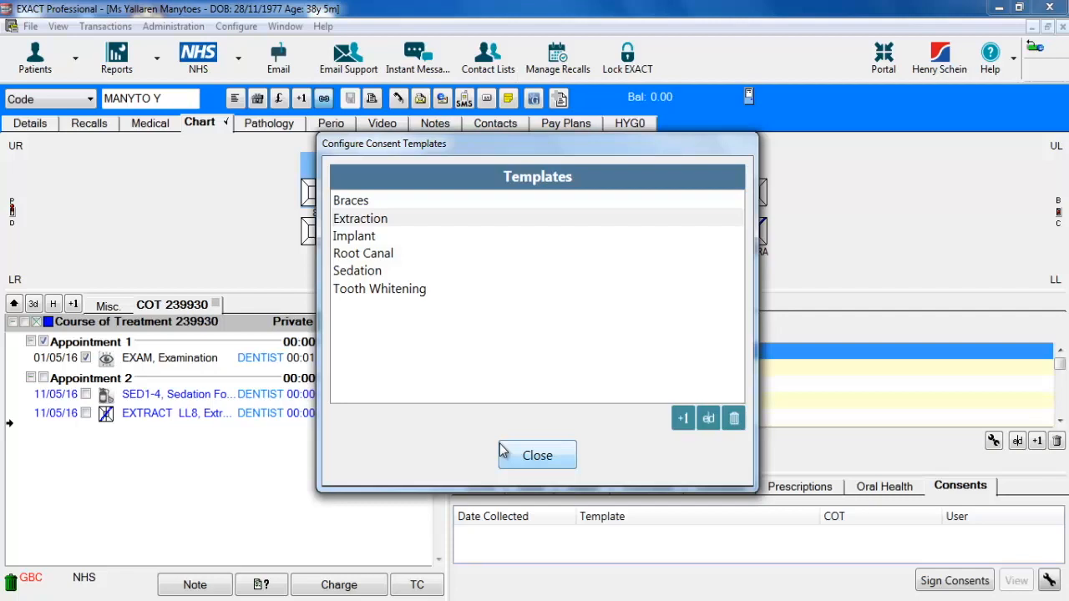
{"action": "mouse_move", "coordinate": [721, 393]}
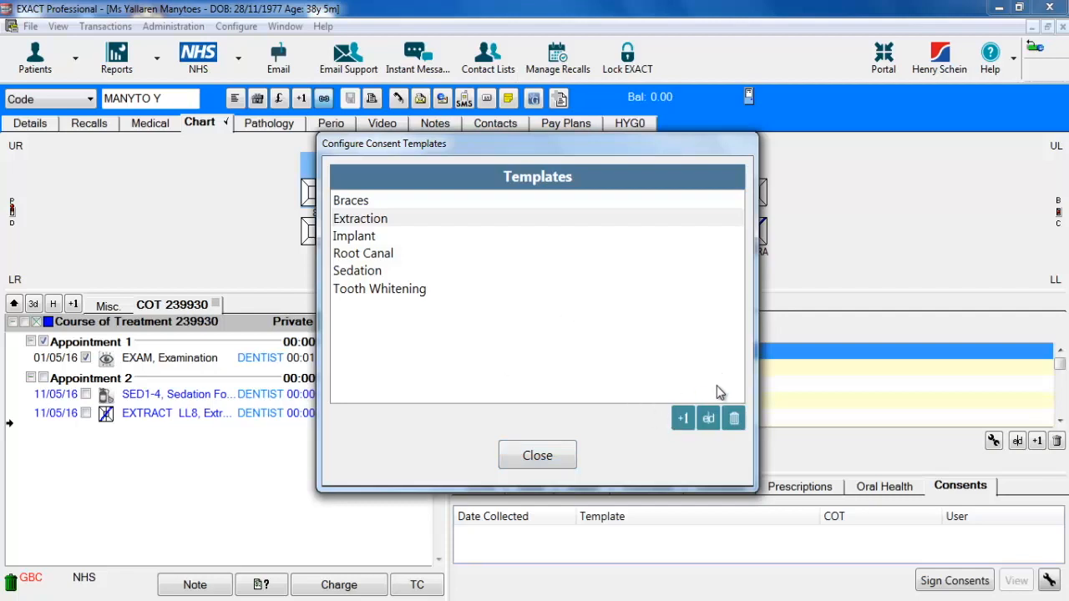
{"action": "mouse_move", "coordinate": [733, 418]}
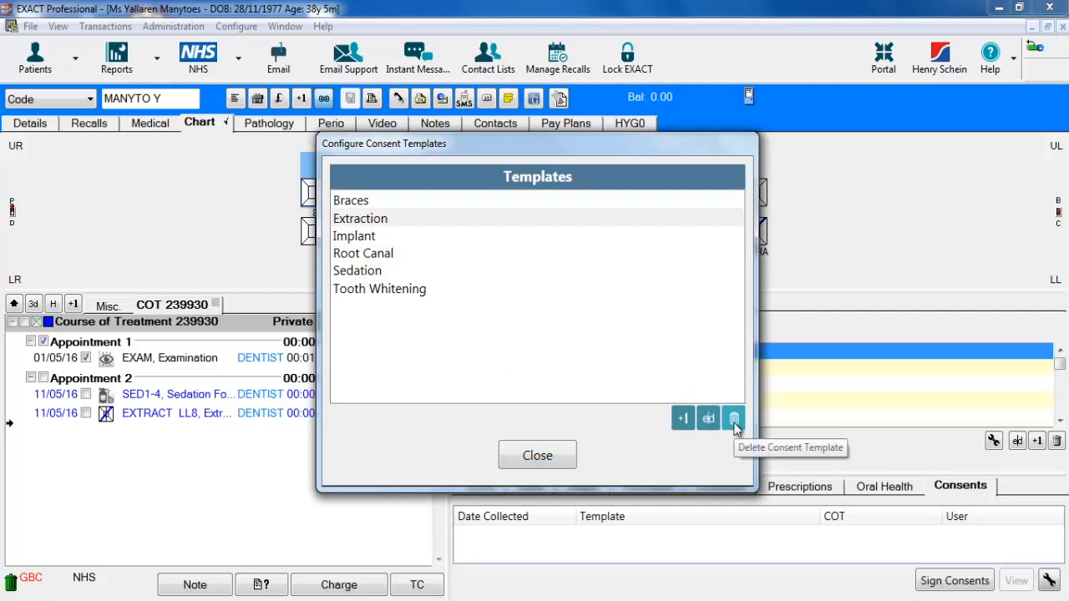
{"action": "mouse_move", "coordinate": [551, 434]}
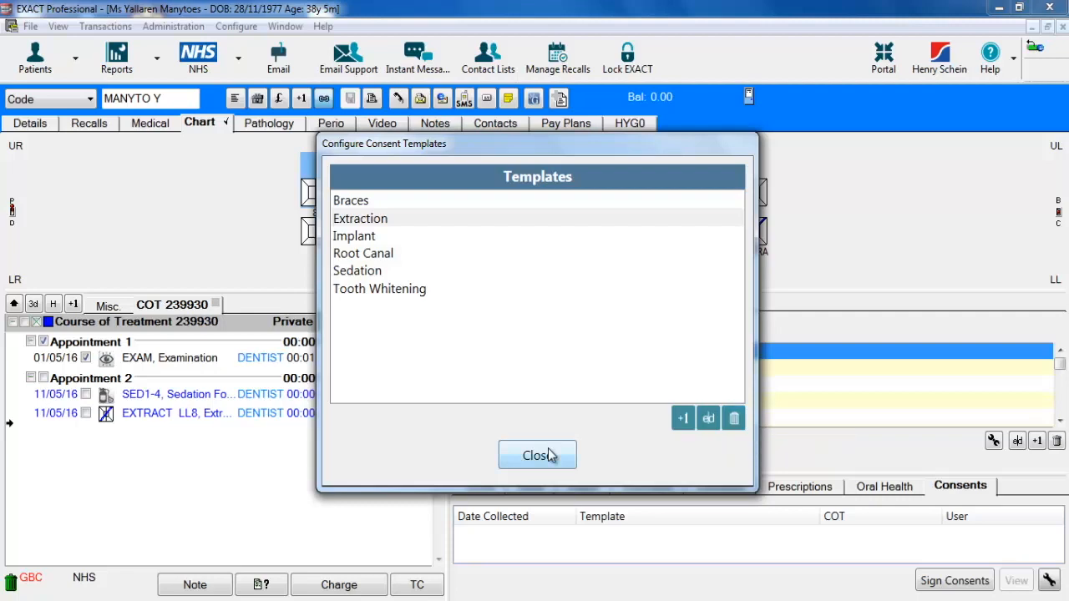
Send Extraction and Sedation consents for course of treatment 239930 to iPad1.
{"action": "left_click", "coordinate": [537, 455]}
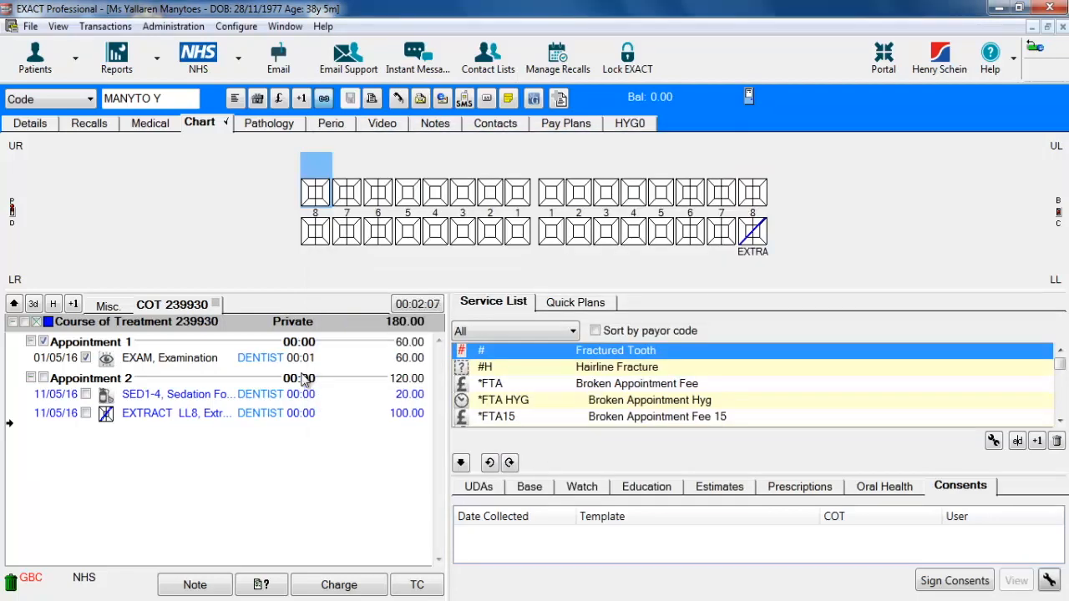
{"action": "mouse_move", "coordinate": [229, 485]}
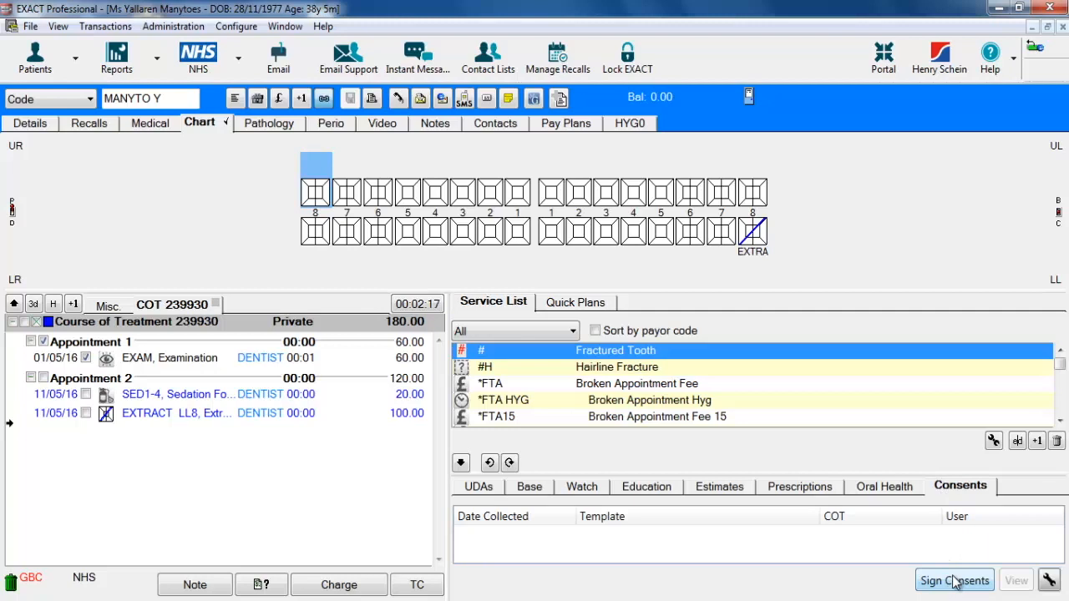
{"action": "left_click", "coordinate": [954, 579]}
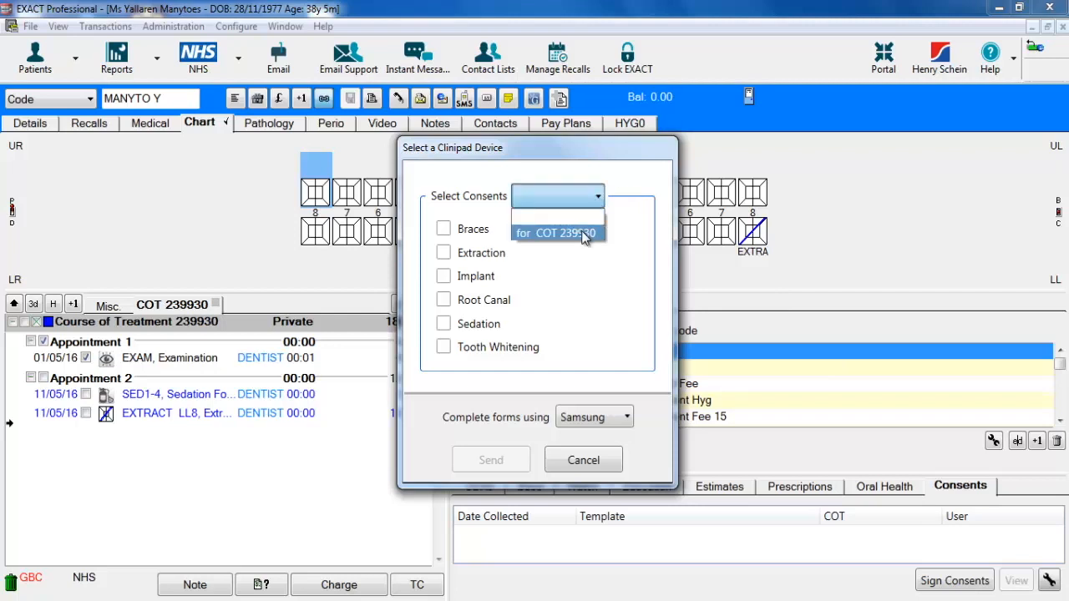
{"action": "left_click", "coordinate": [555, 233]}
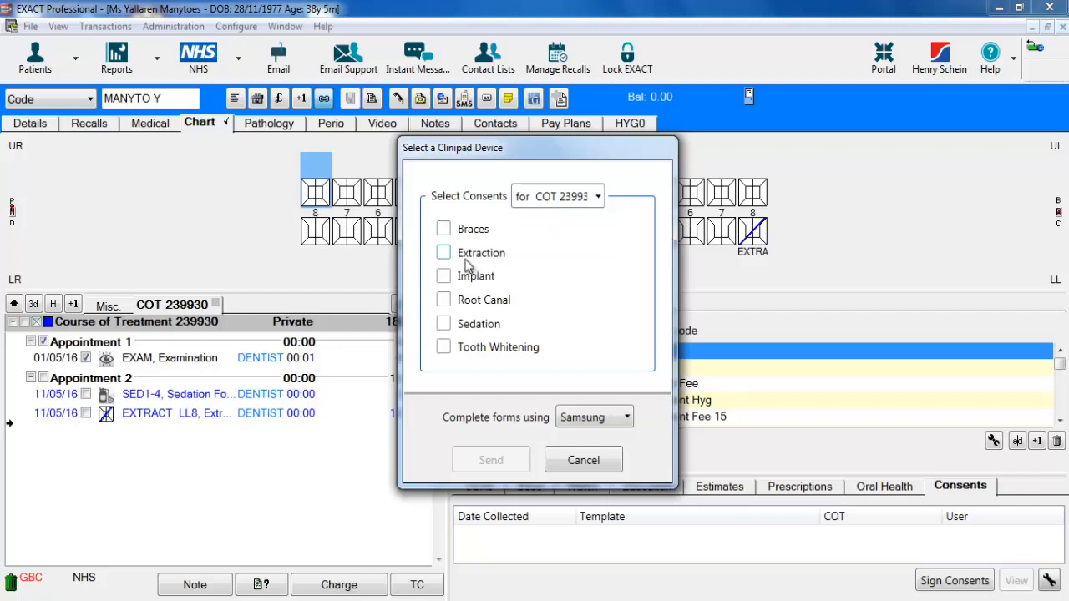
{"action": "left_click", "coordinate": [443, 252]}
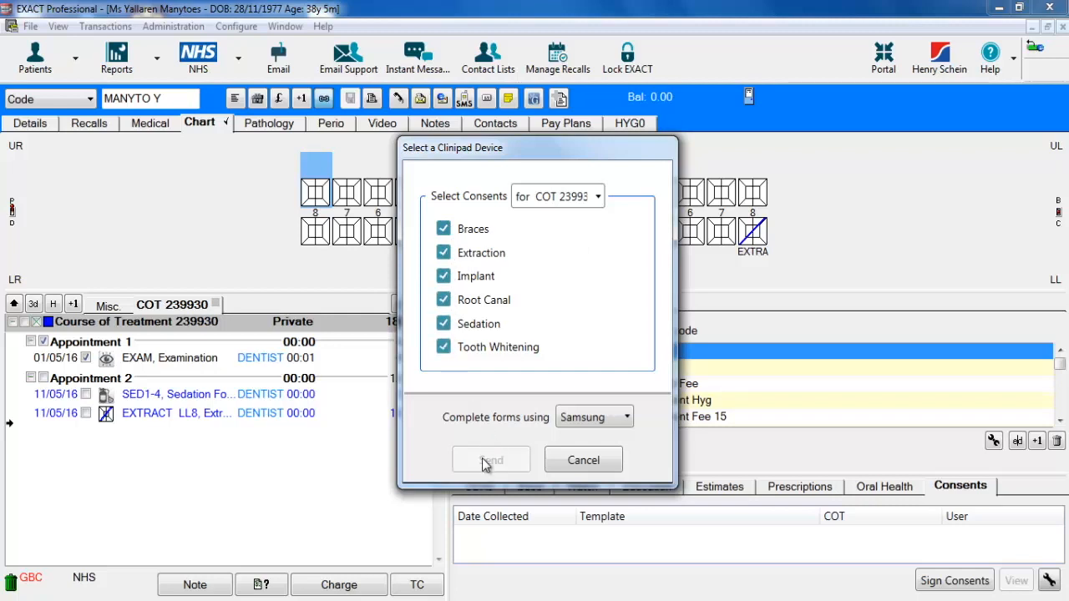
{"action": "mouse_move", "coordinate": [467, 435]}
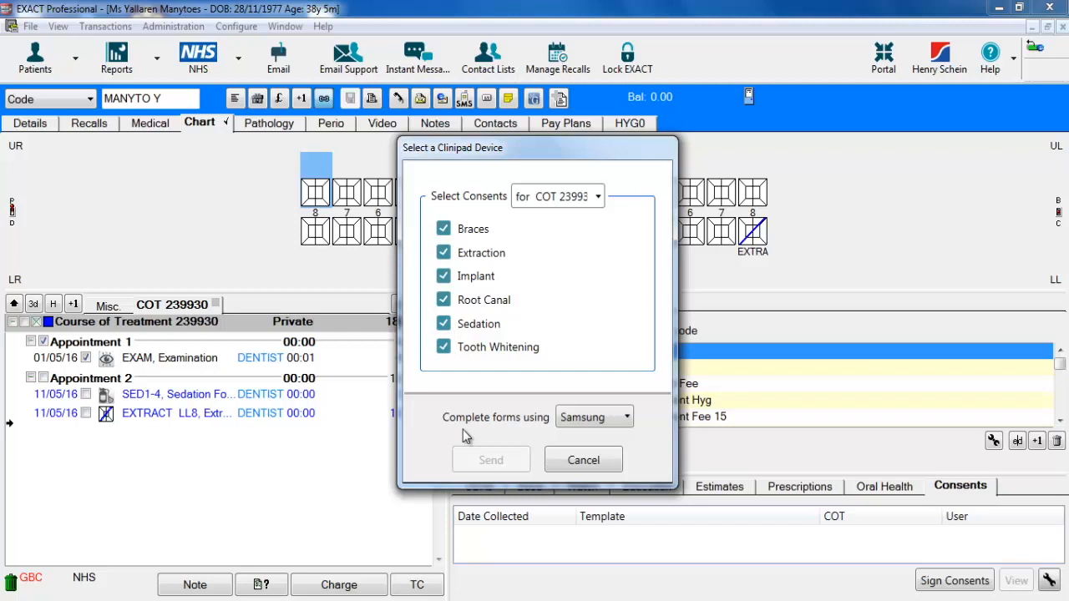
{"action": "left_click", "coordinate": [443, 347]}
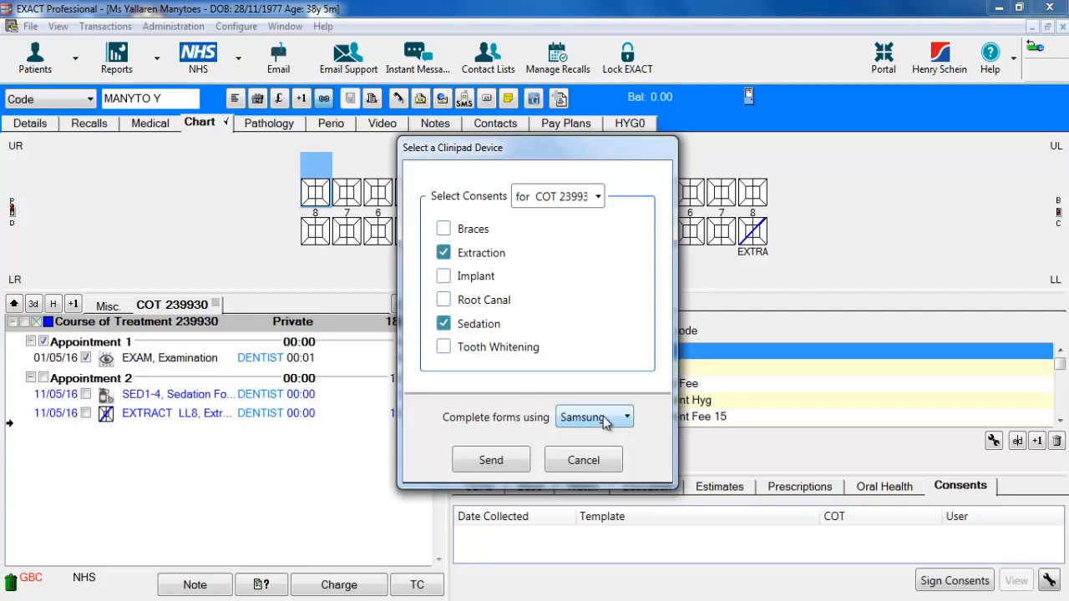
{"action": "left_click", "coordinate": [593, 416]}
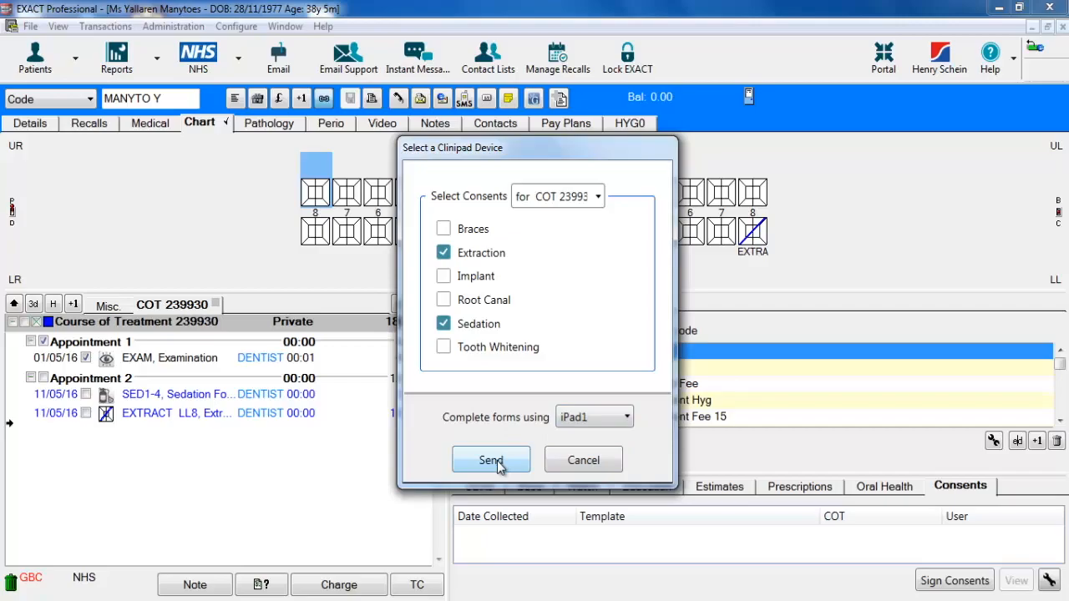
{"action": "left_click", "coordinate": [491, 460]}
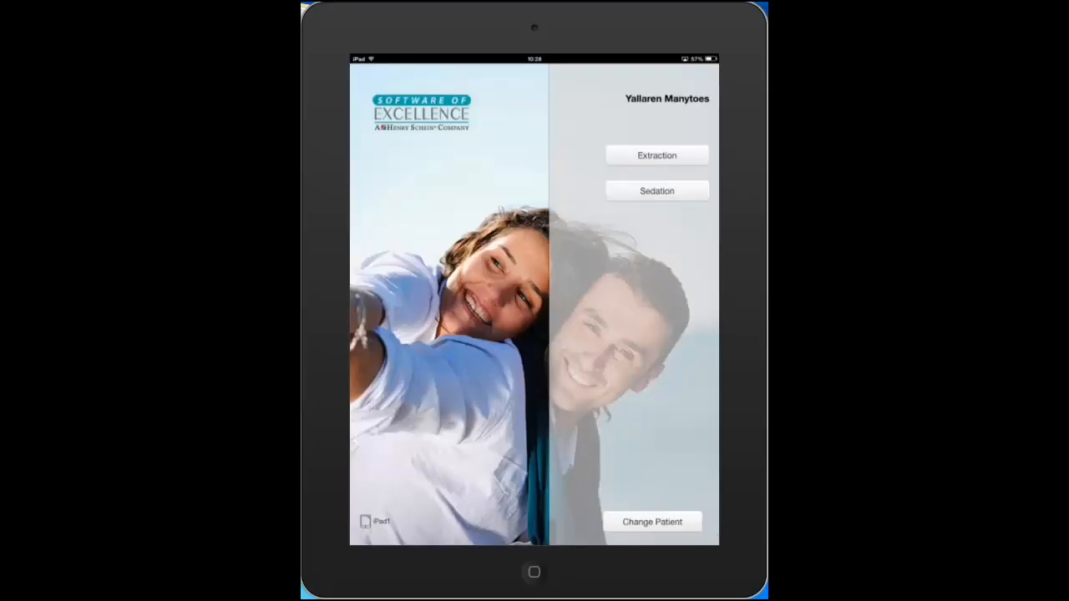
{"action": "mouse_move", "coordinate": [681, 190]}
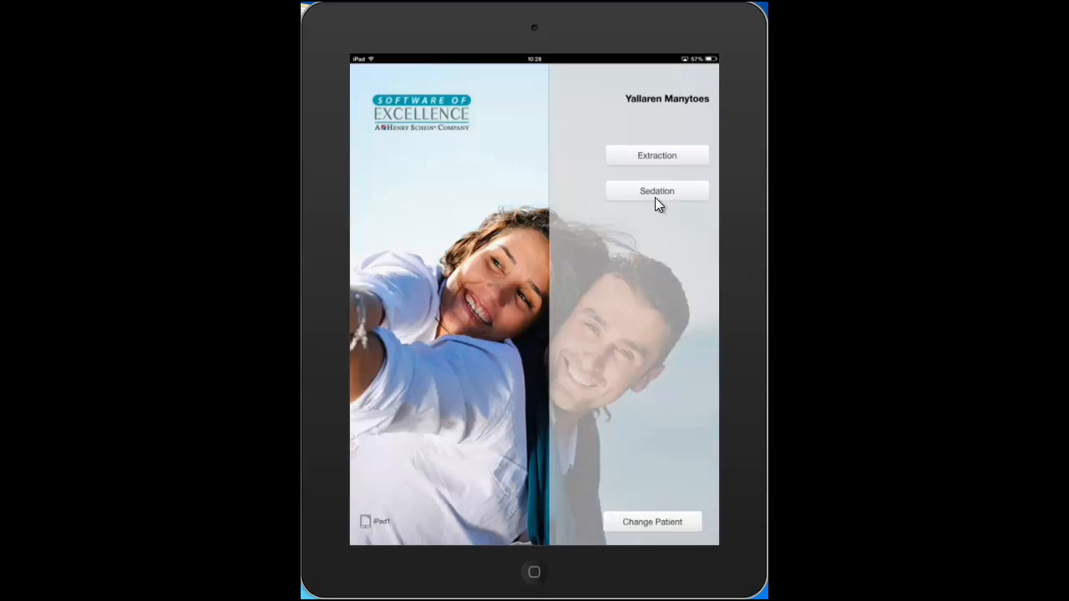
Sign the Sedation consent form on Clinipad and submit the signature.
{"action": "left_click", "coordinate": [656, 190]}
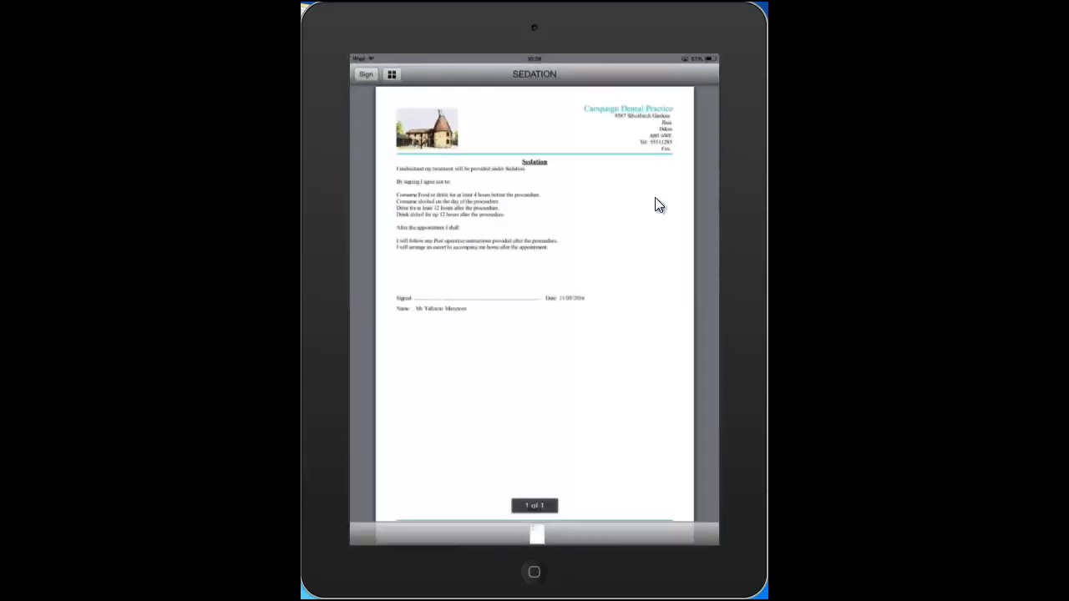
{"action": "mouse_move", "coordinate": [457, 110]}
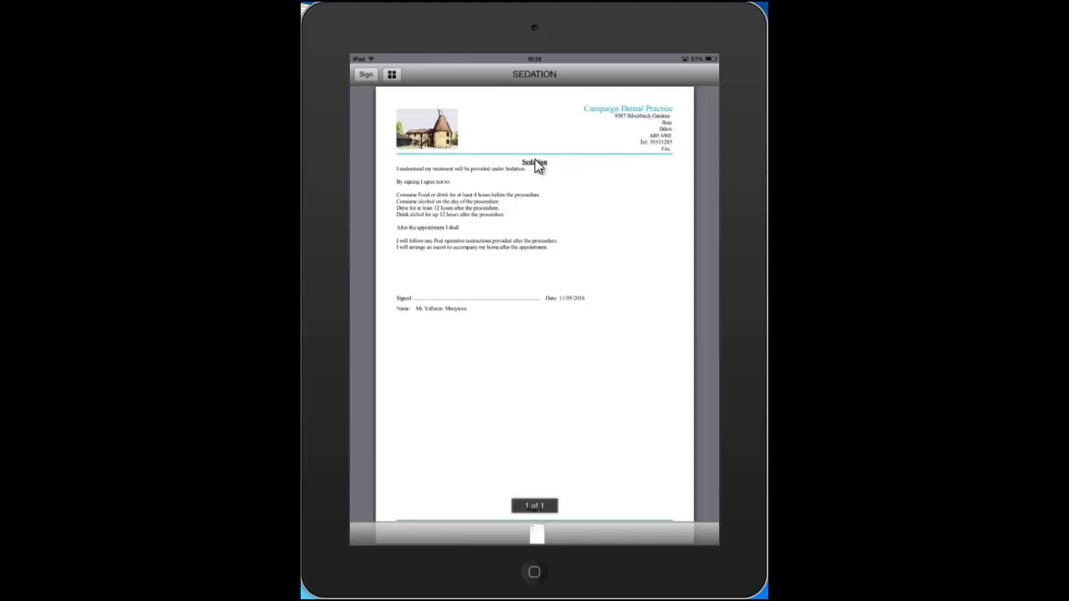
{"action": "mouse_move", "coordinate": [426, 195]}
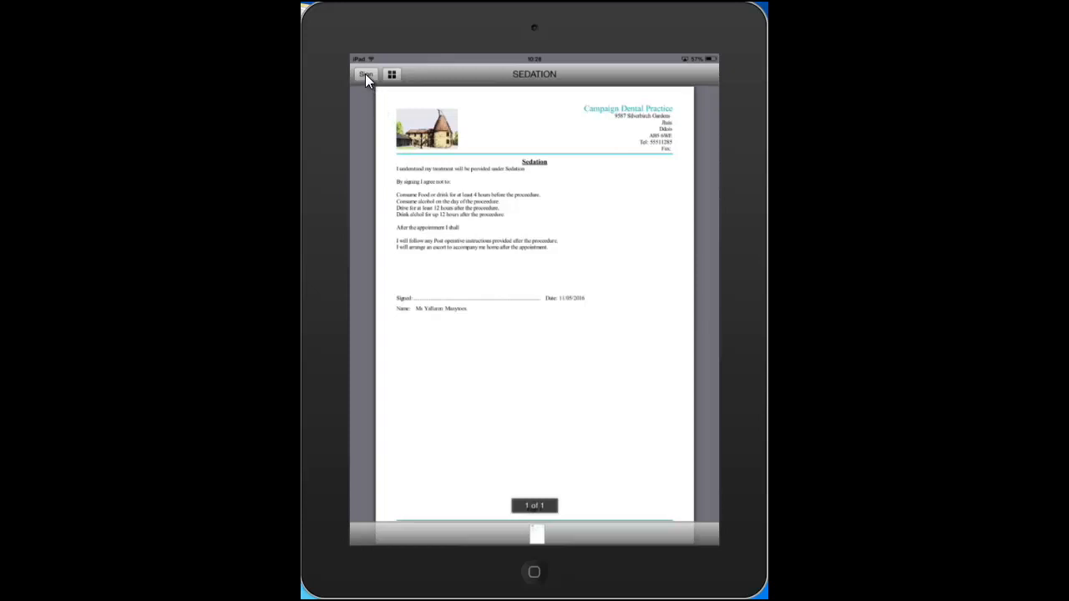
{"action": "left_click", "coordinate": [365, 74]}
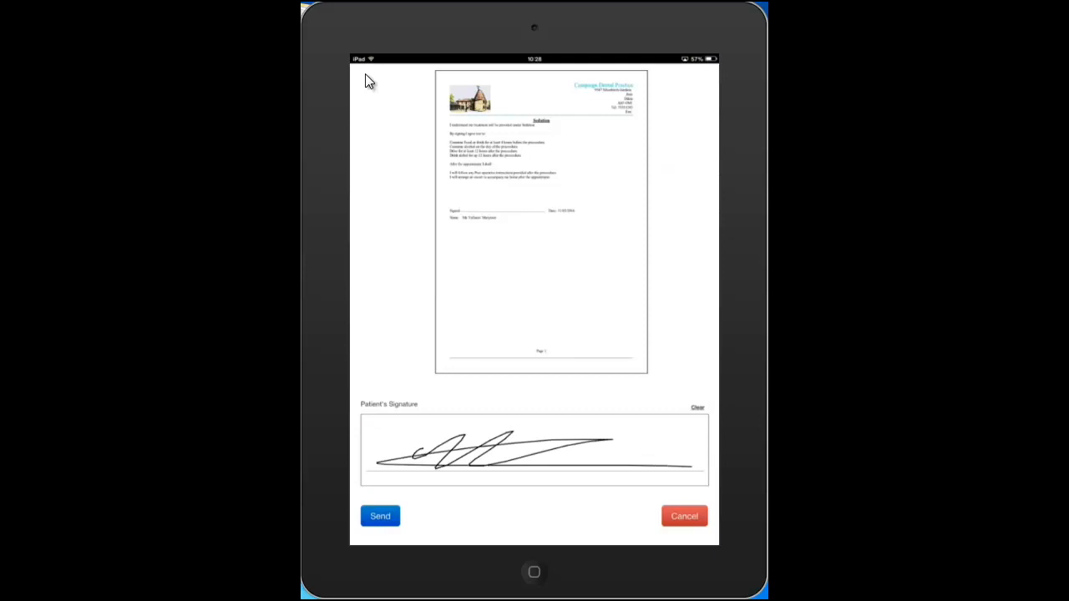
{"action": "left_click", "coordinate": [380, 516]}
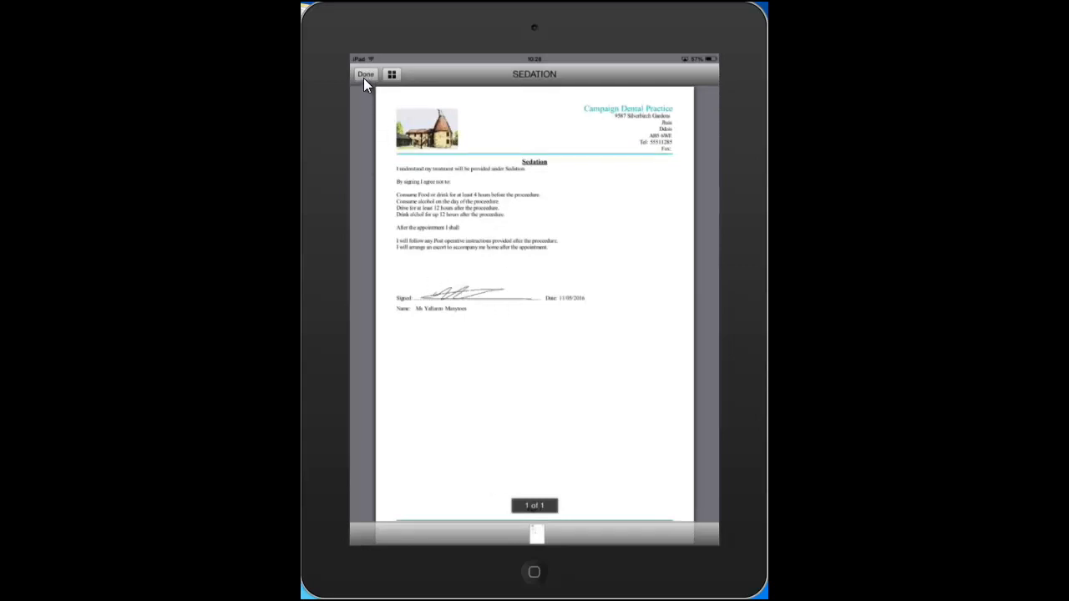
{"action": "left_click", "coordinate": [365, 73]}
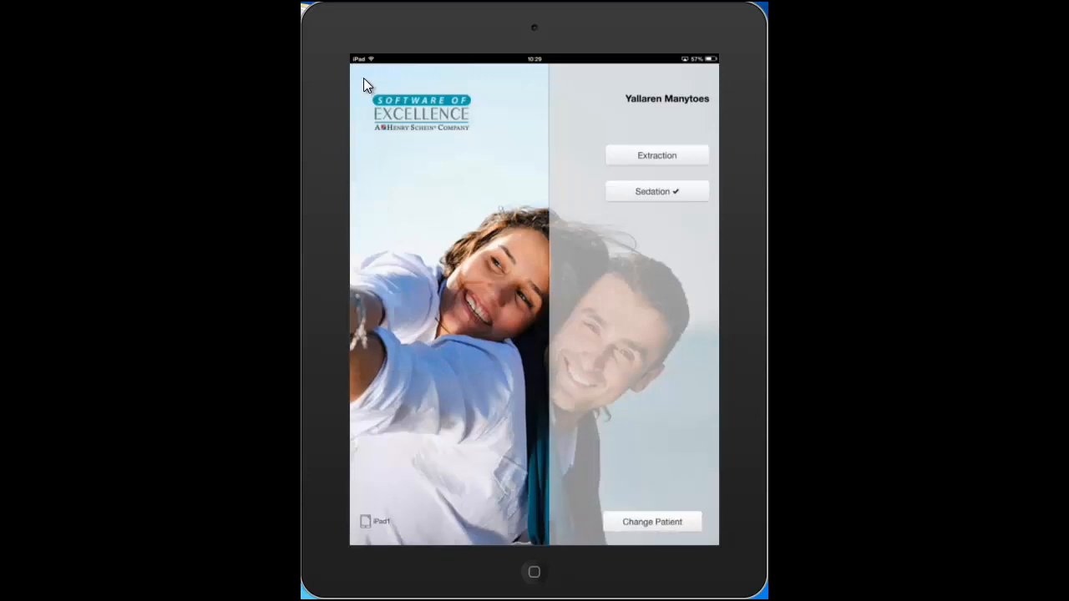
{"action": "mouse_move", "coordinate": [674, 177]}
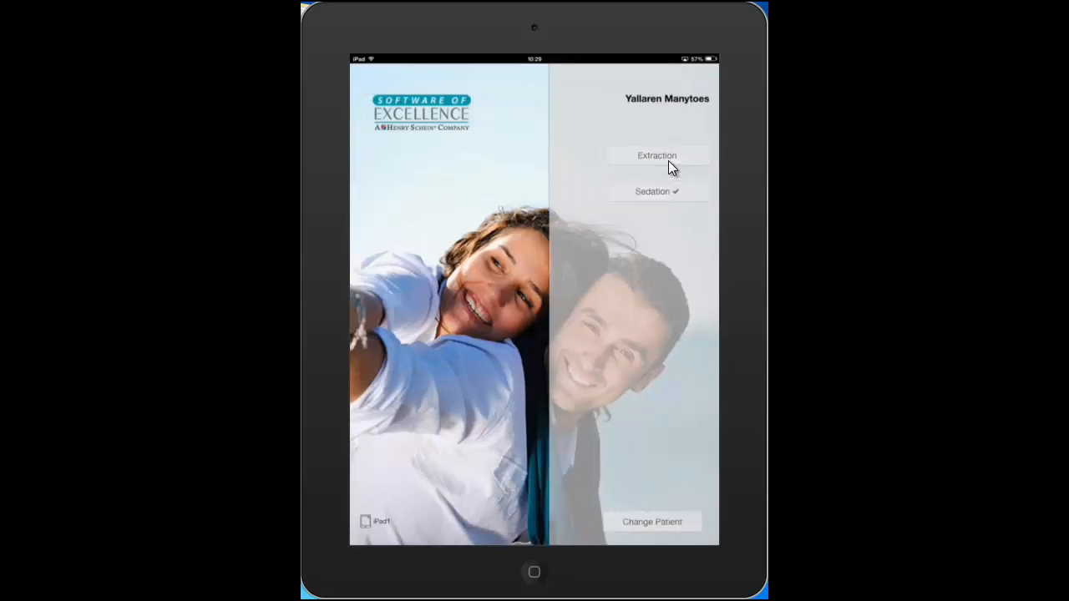
Open the Extraction consent on Clinipad and begin signing it.
{"action": "left_click", "coordinate": [658, 155]}
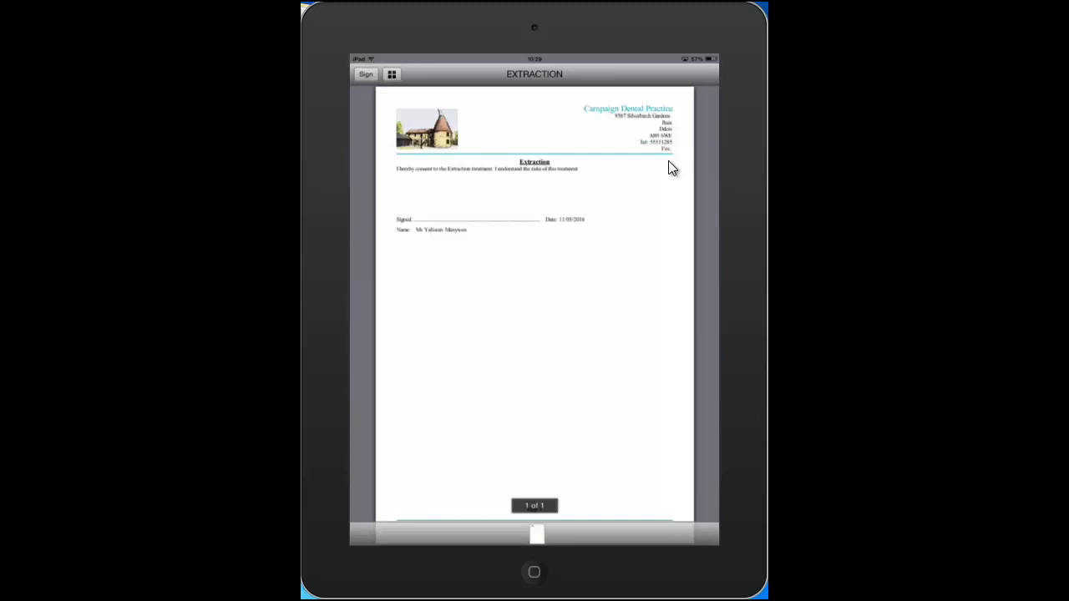
{"action": "left_click", "coordinate": [365, 74]}
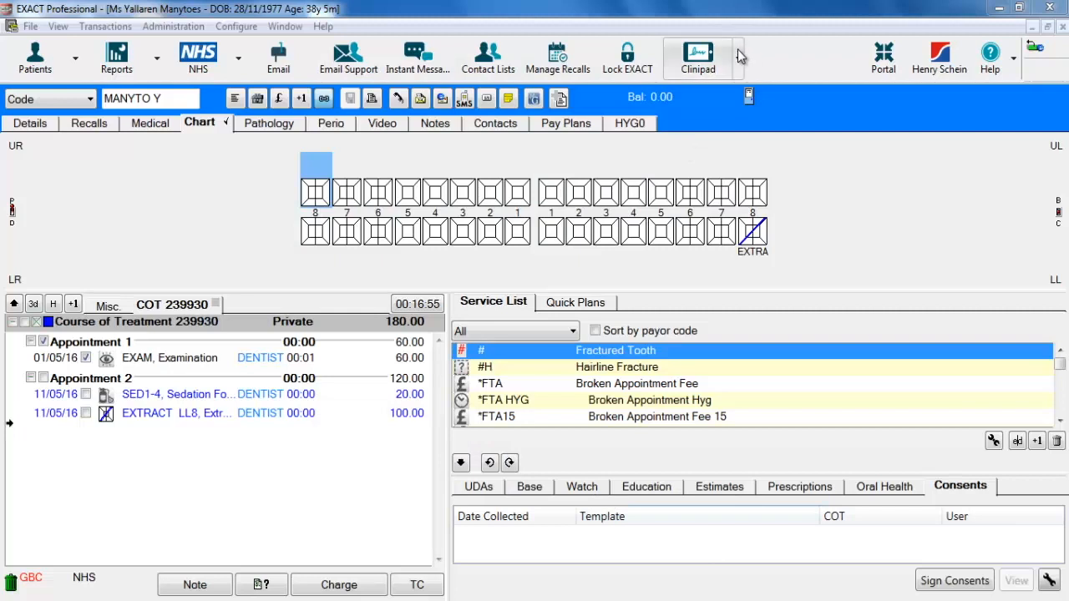
Import the signed consents via Clinipad and select the 11/05/2016 consent rows.
{"action": "left_click", "coordinate": [739, 57]}
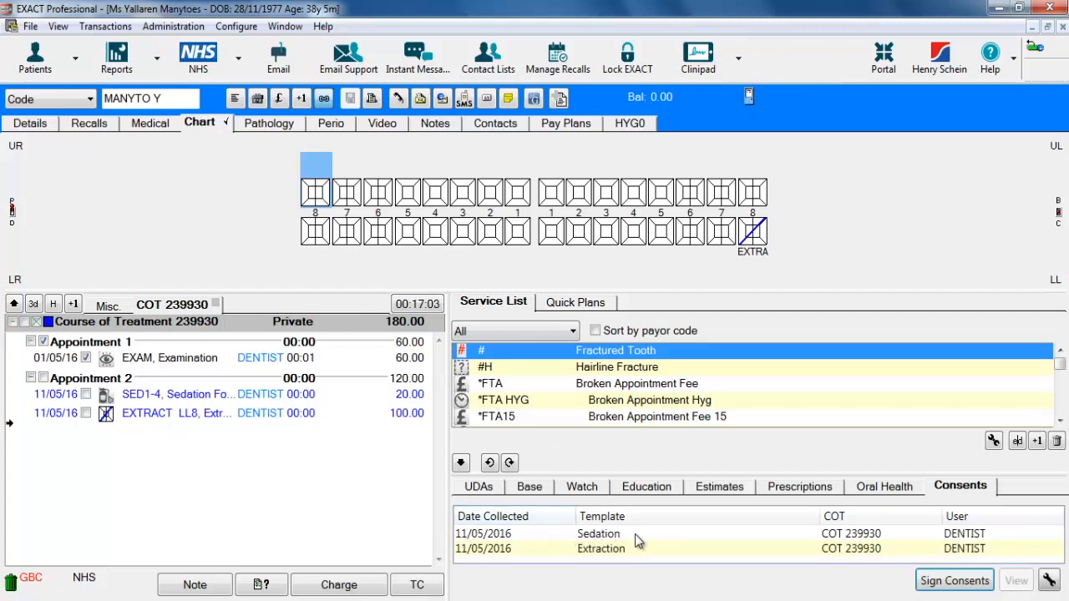
{"action": "left_click", "coordinate": [601, 548]}
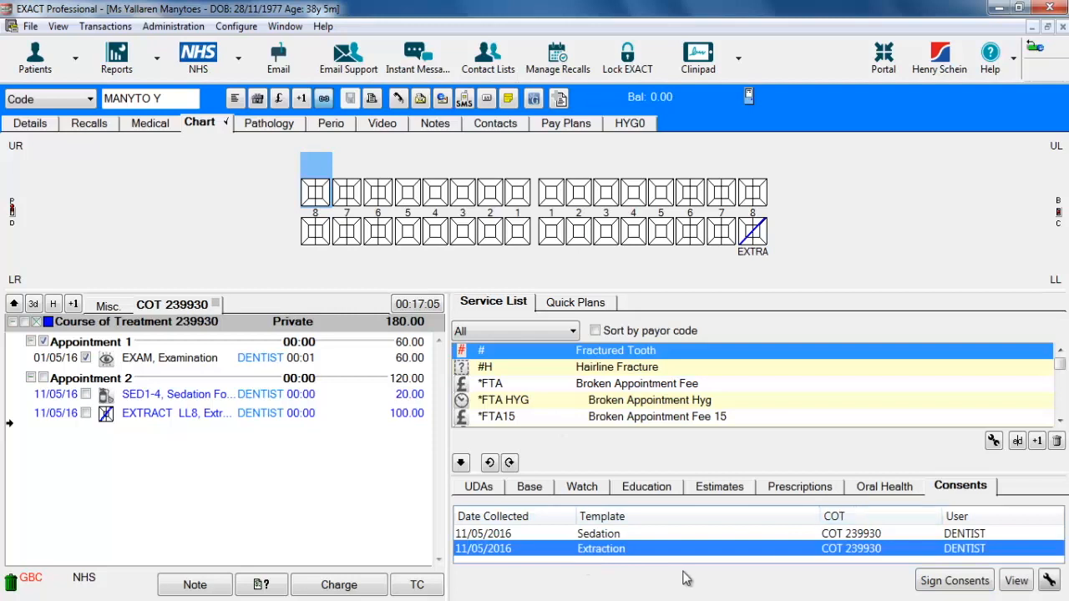
{"action": "left_click", "coordinate": [598, 533]}
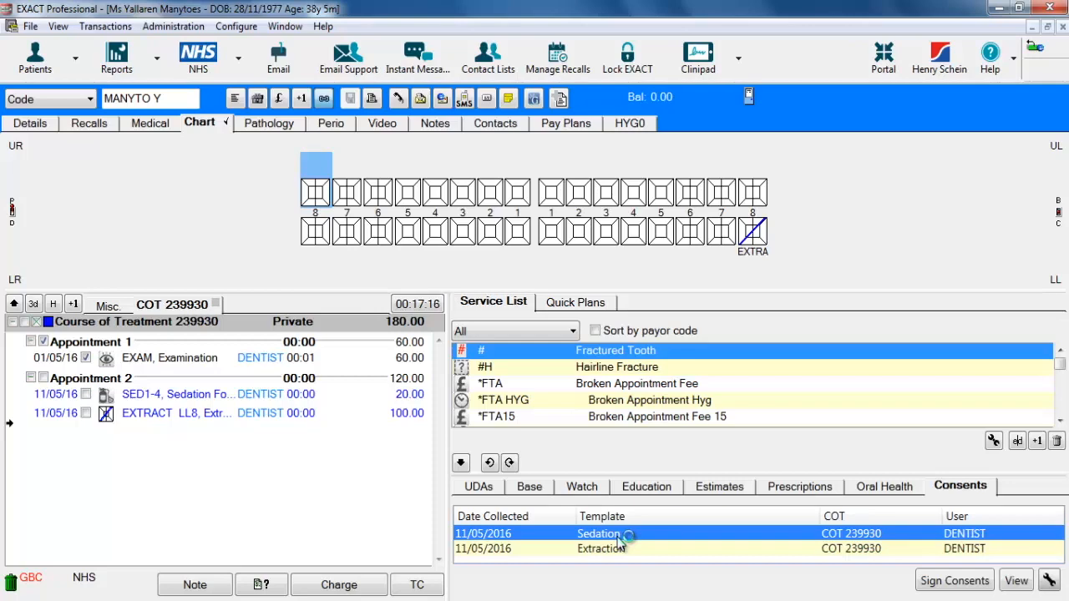
View the signed Sedation and Extraction consent PDFs in Acrobat, then close Acrobat.
{"action": "double_click", "coordinate": [598, 533]}
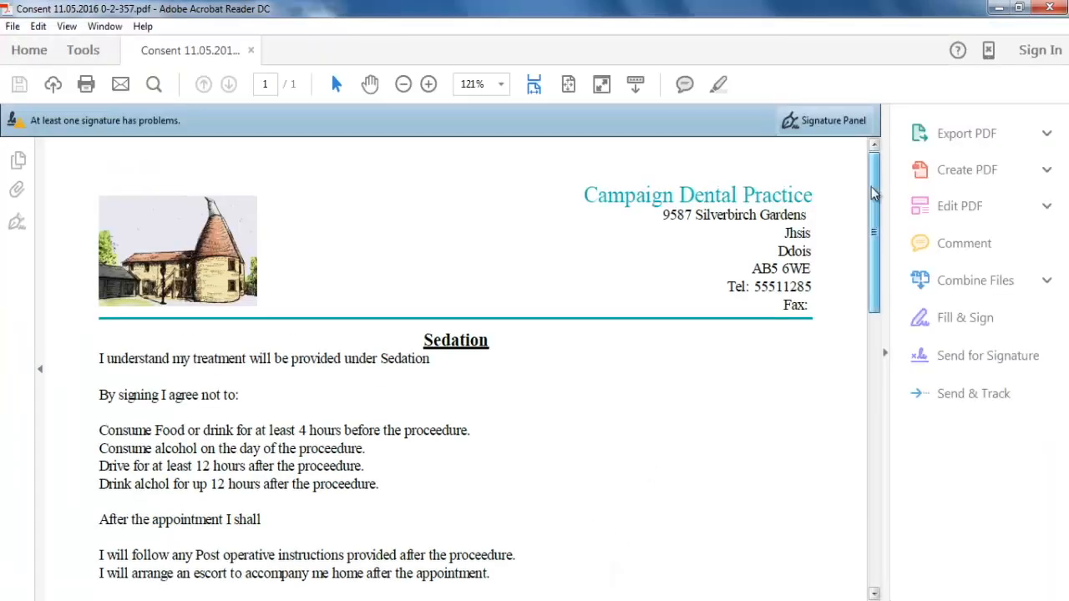
{"action": "scroll", "scroll_direction": "down", "scroll_amount": 3}
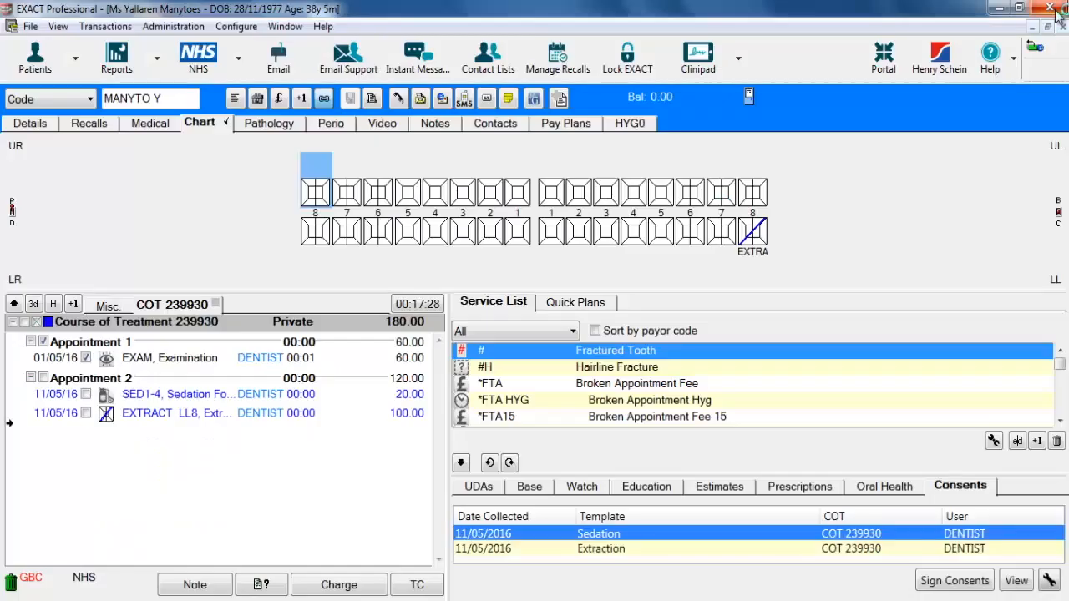
{"action": "left_click", "coordinate": [601, 548]}
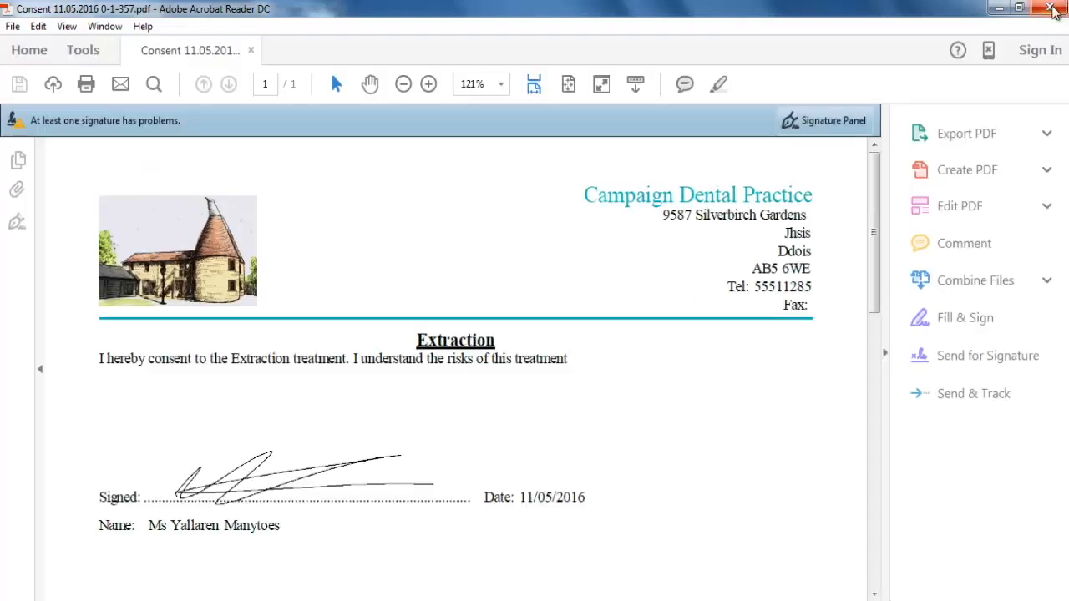
{"action": "left_click", "coordinate": [1053, 9]}
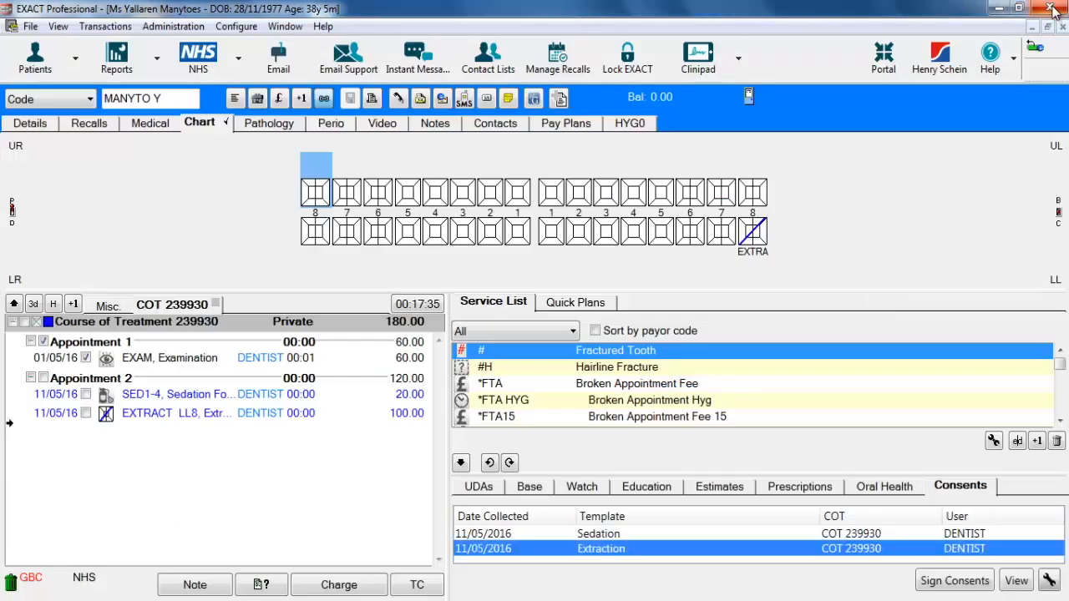